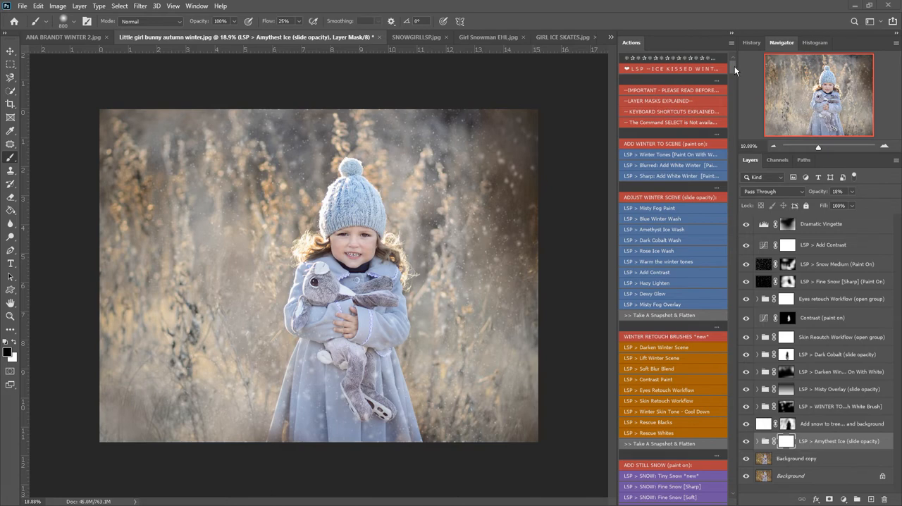
Hide the winter edit layers to compare with the original, then show the edit and snow layers again
scroll(down, 3)
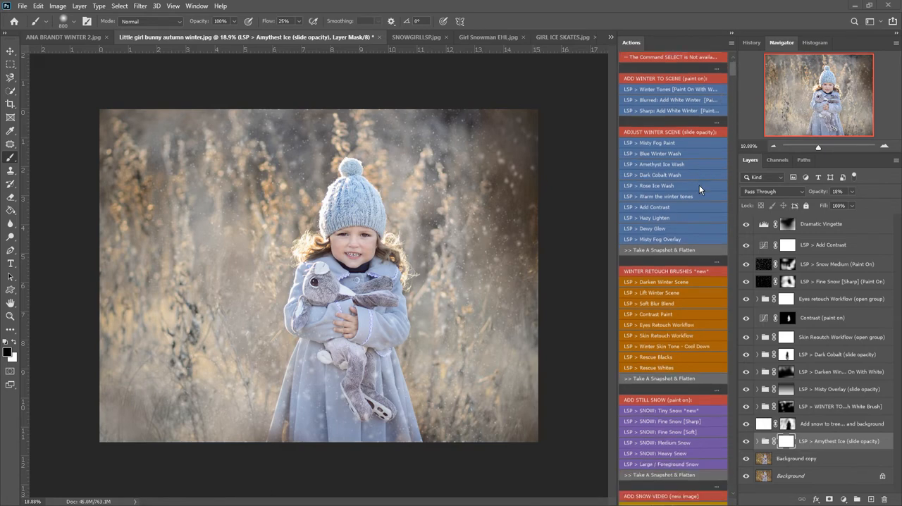
scroll(down, 3)
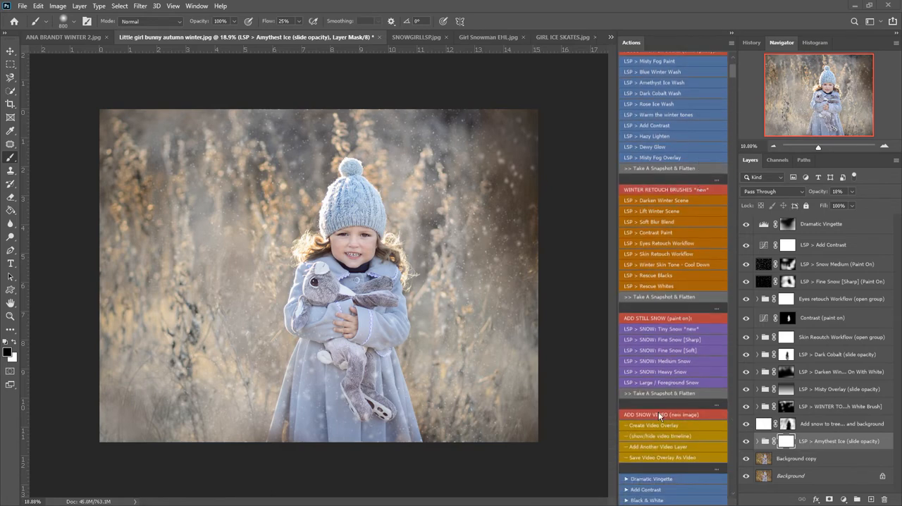
mouse_move(659, 417)
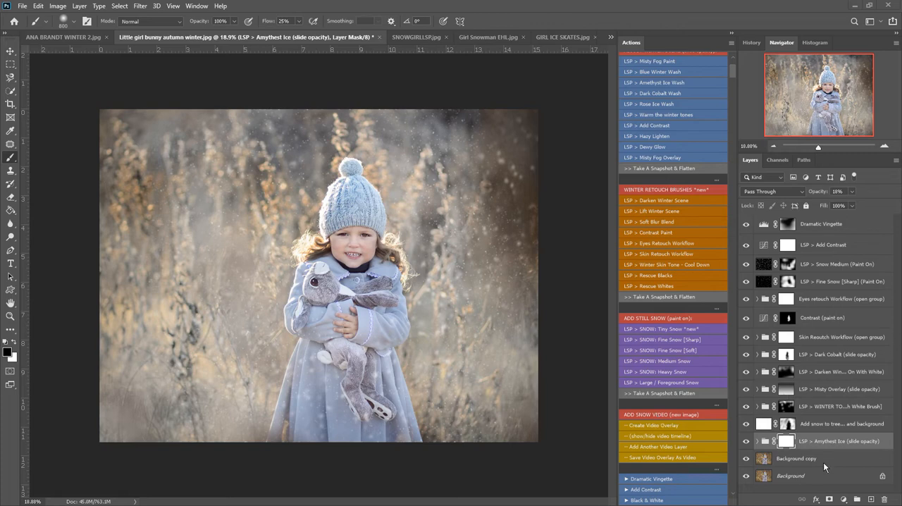
click(746, 224)
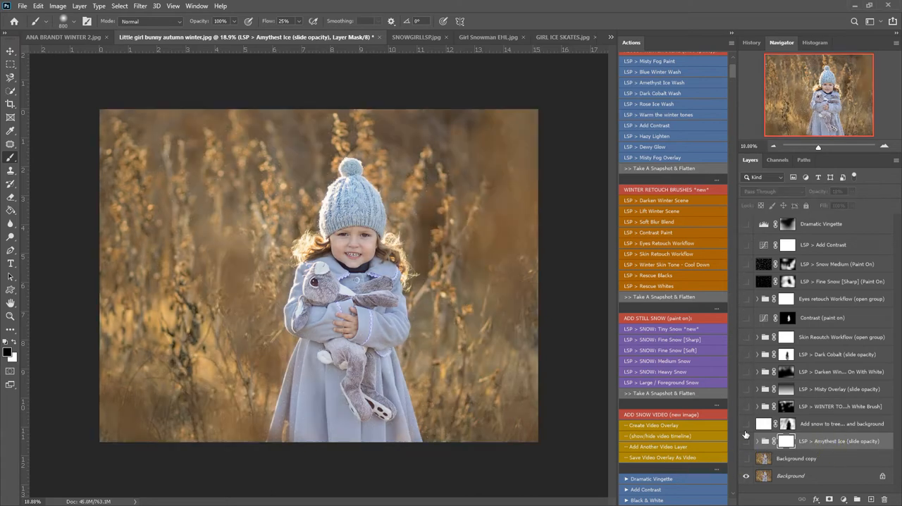
click(746, 458)
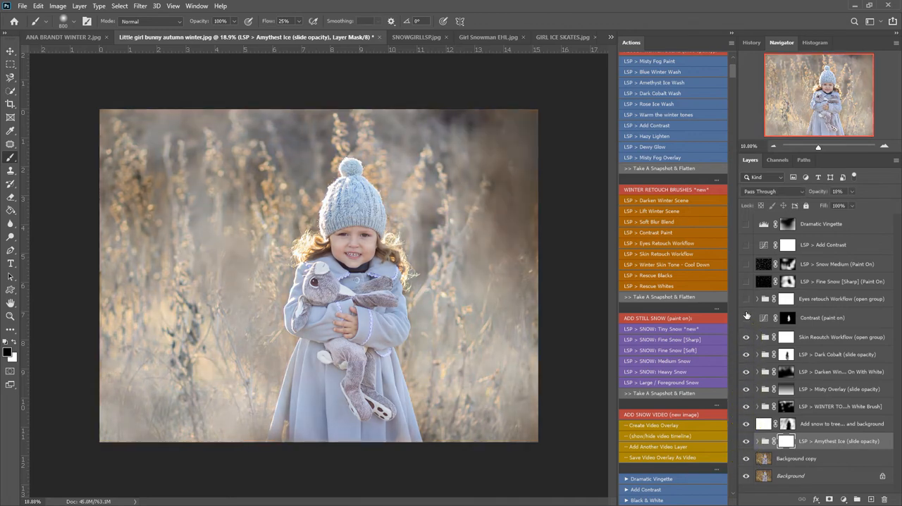
click(746, 264)
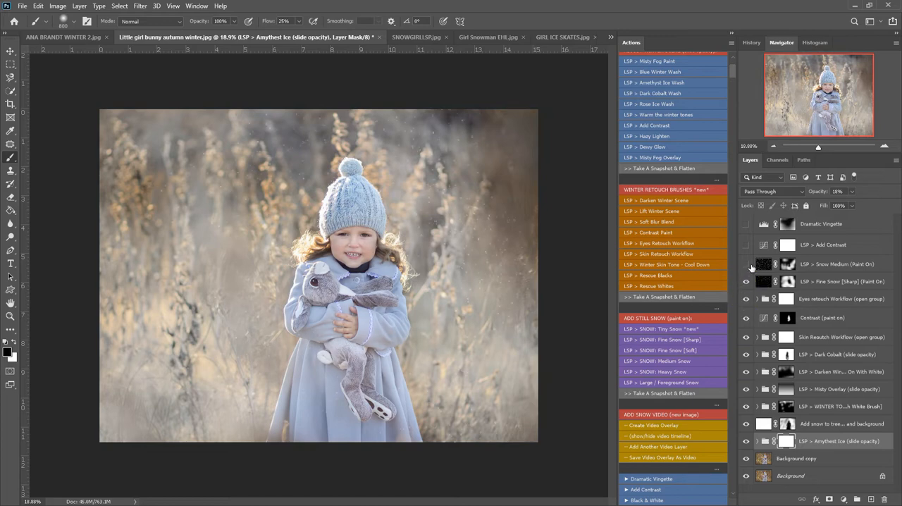
click(746, 263)
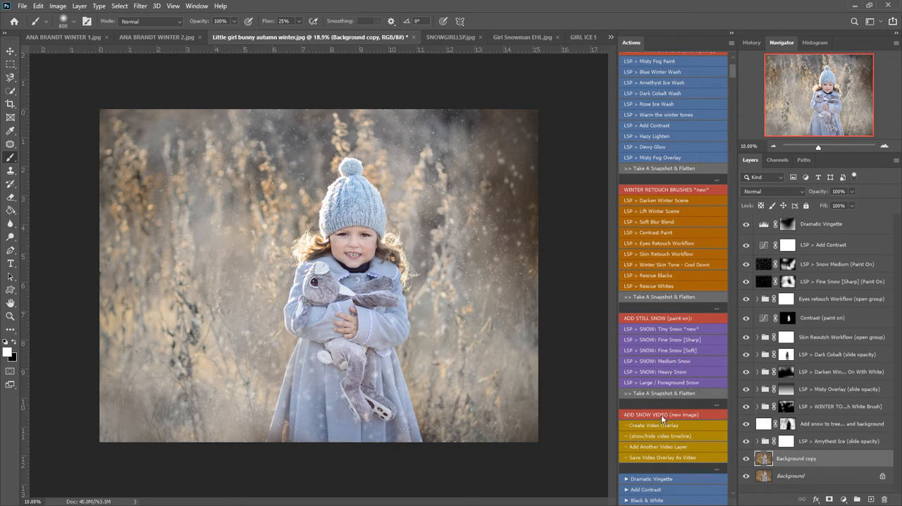
Run the Create Video Overlay action from the Actions panel
scroll(down, 3)
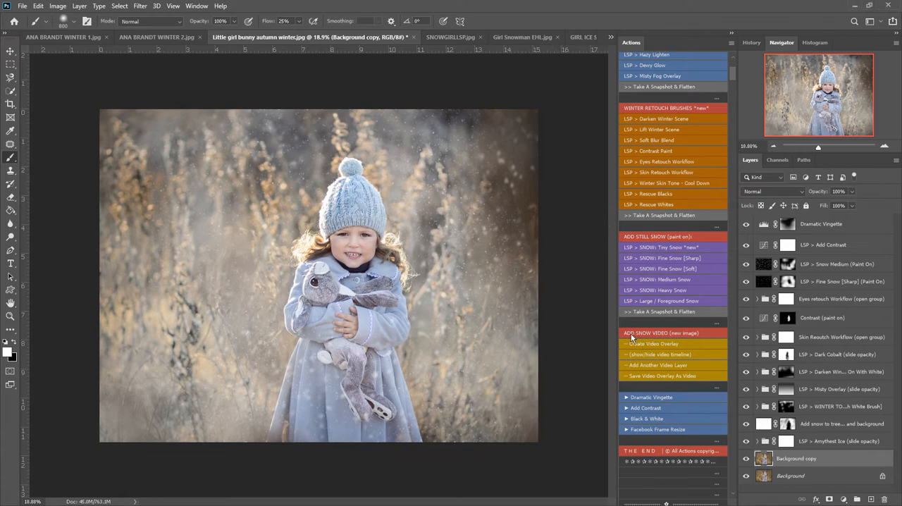
mouse_move(677, 341)
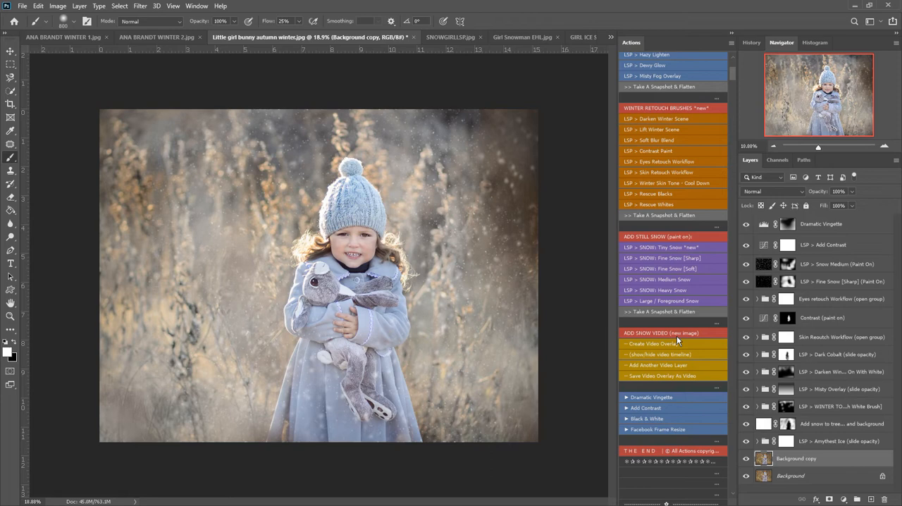
mouse_move(638, 350)
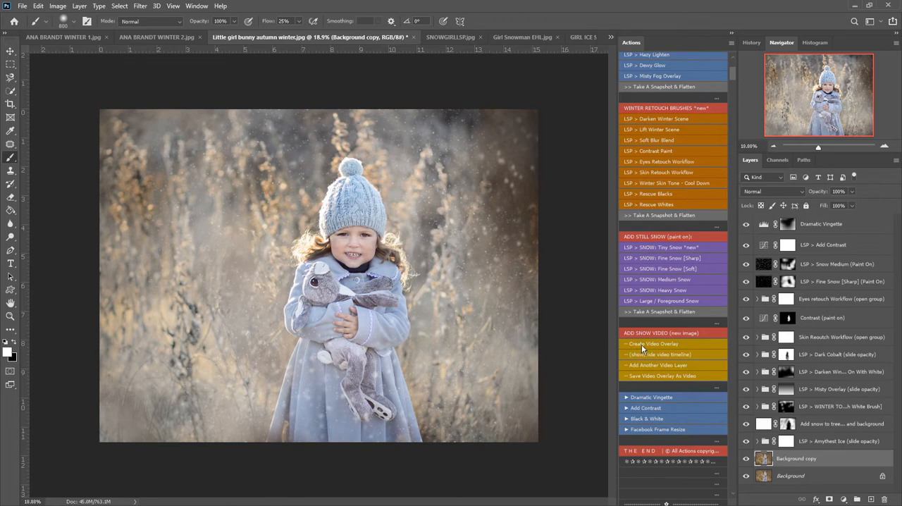
click(653, 343)
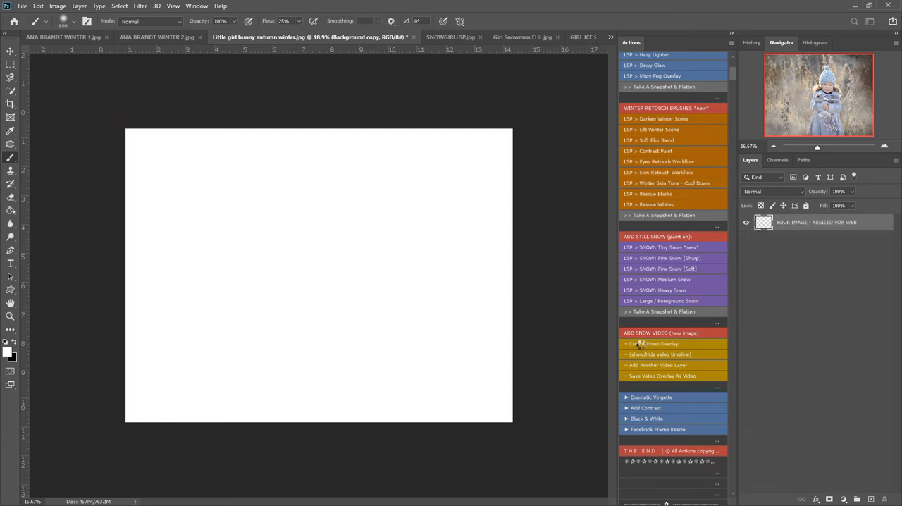
click(654, 343)
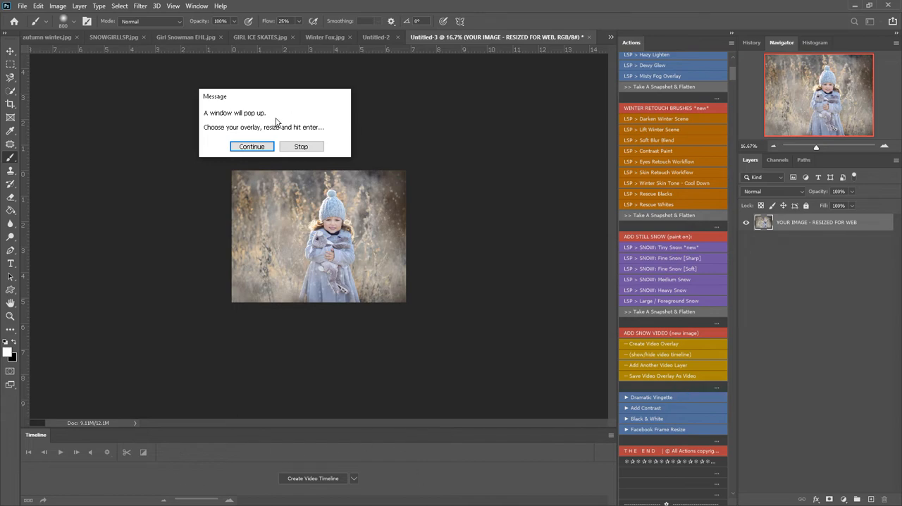
Continue to the overlay picker and place the LSP_Breezy Snow Fall Medium clip
click(251, 147)
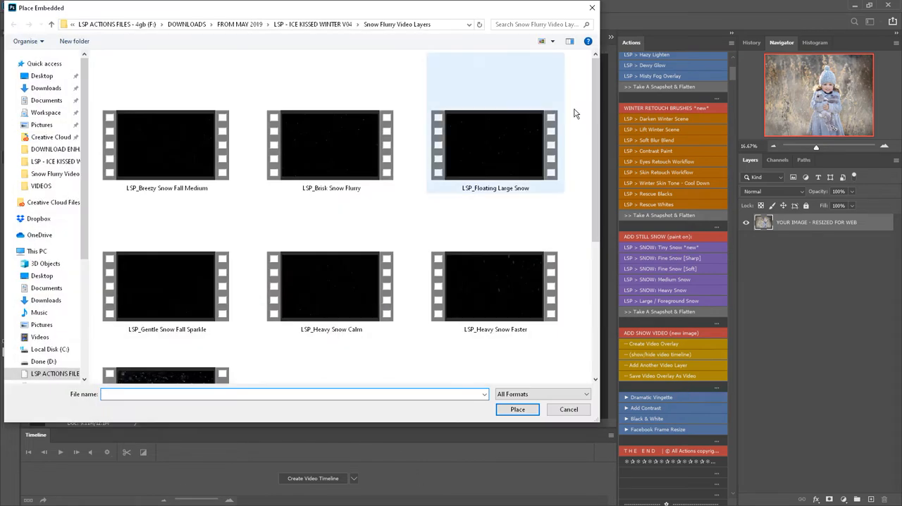
scroll(down, 3)
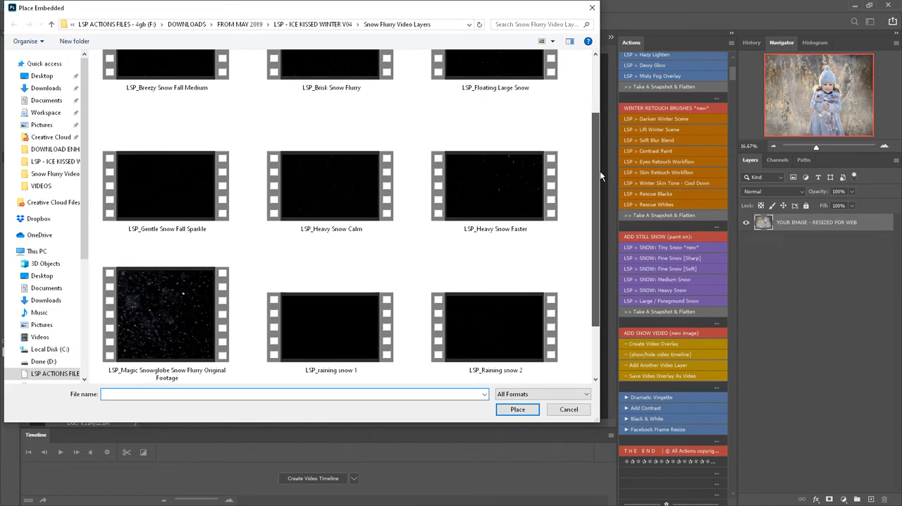
scroll(down, 3)
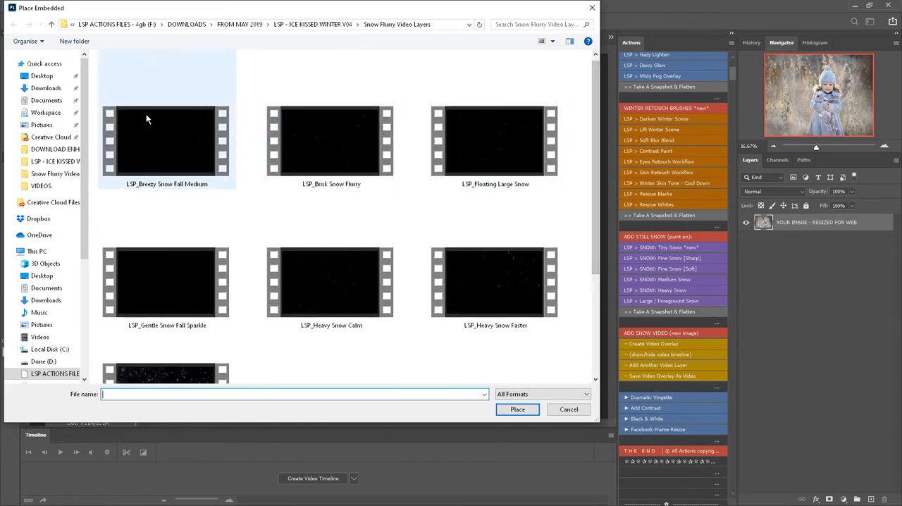
click(167, 144)
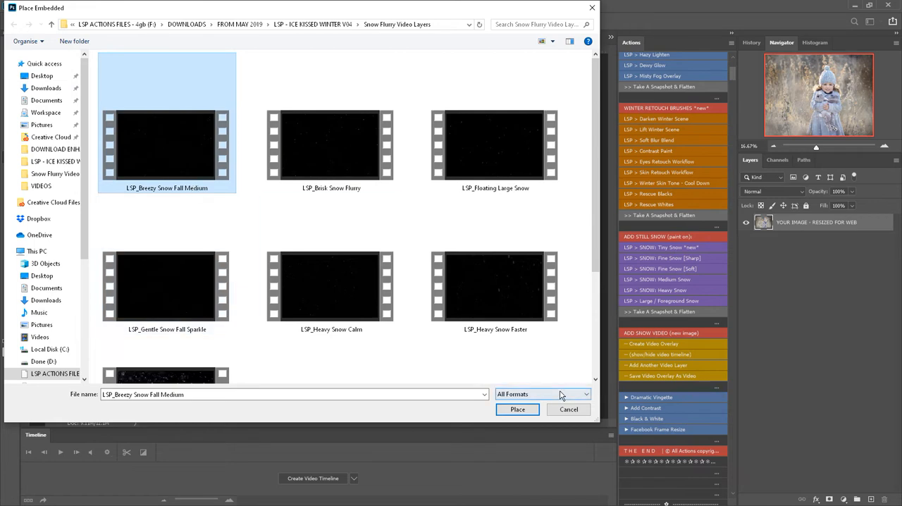
click(517, 409)
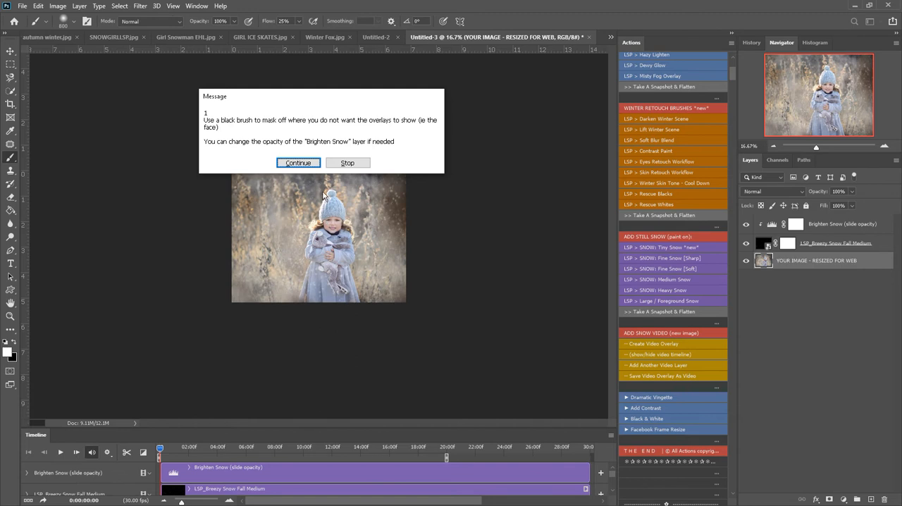
mouse_move(236, 128)
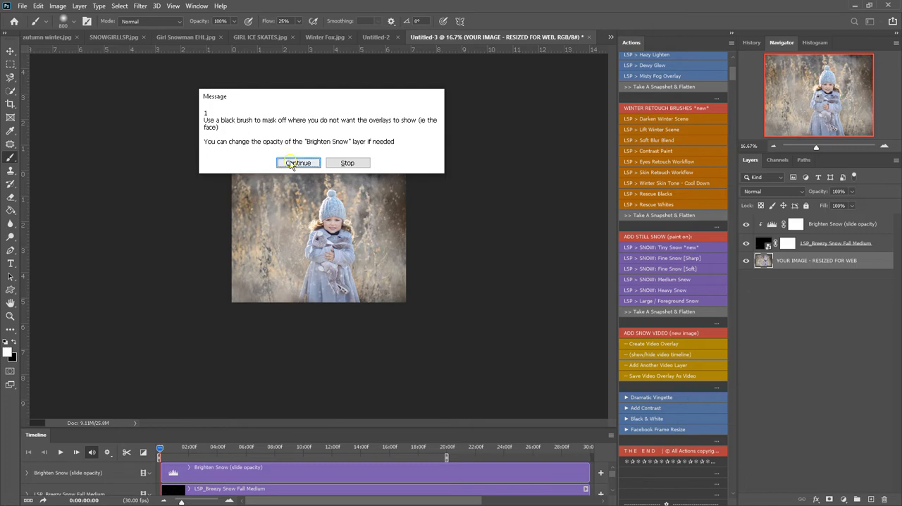
Dismiss the masking tip and the final timeline instructions message
click(297, 163)
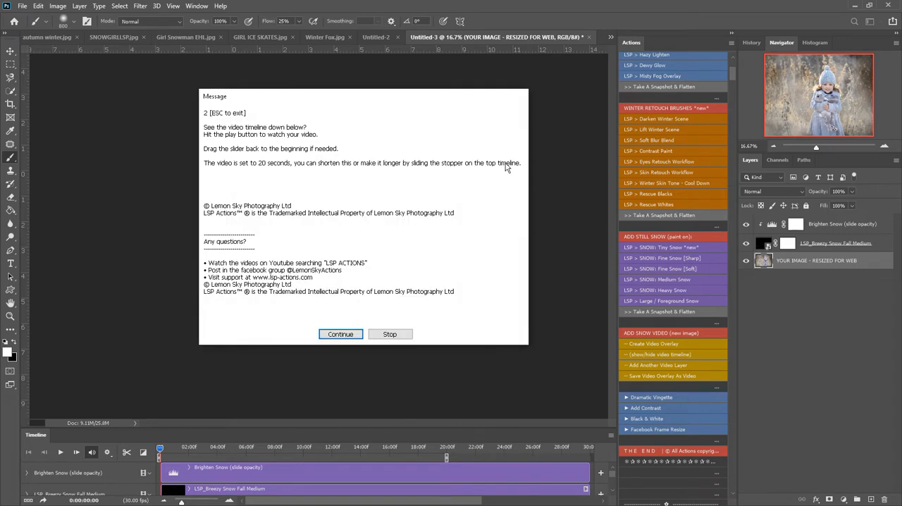
mouse_move(299, 451)
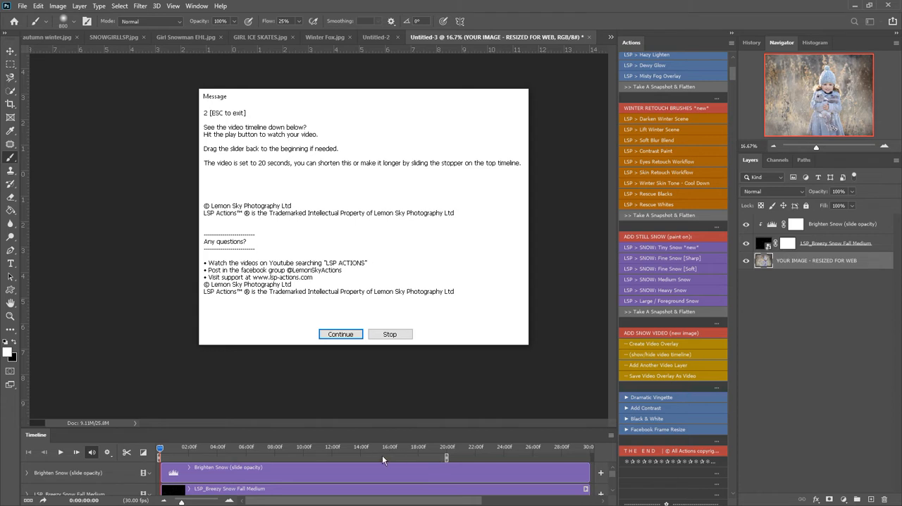
mouse_move(306, 464)
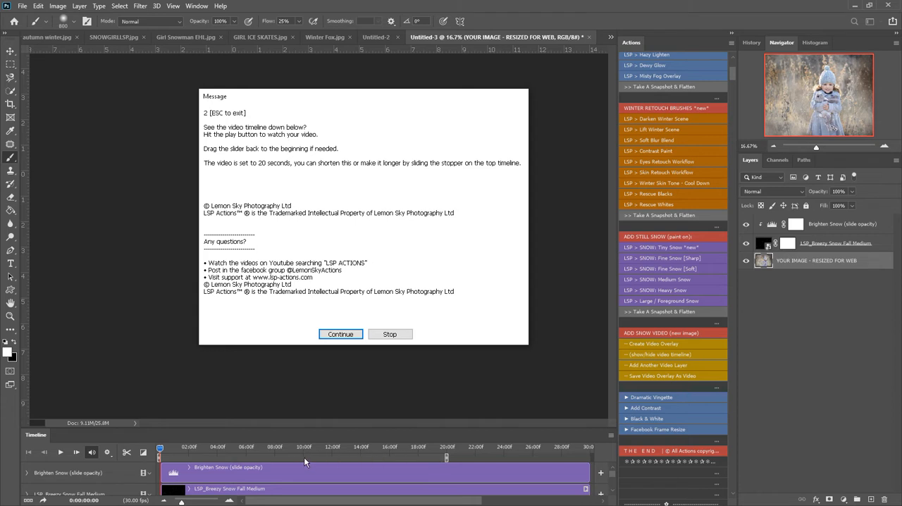
click(340, 334)
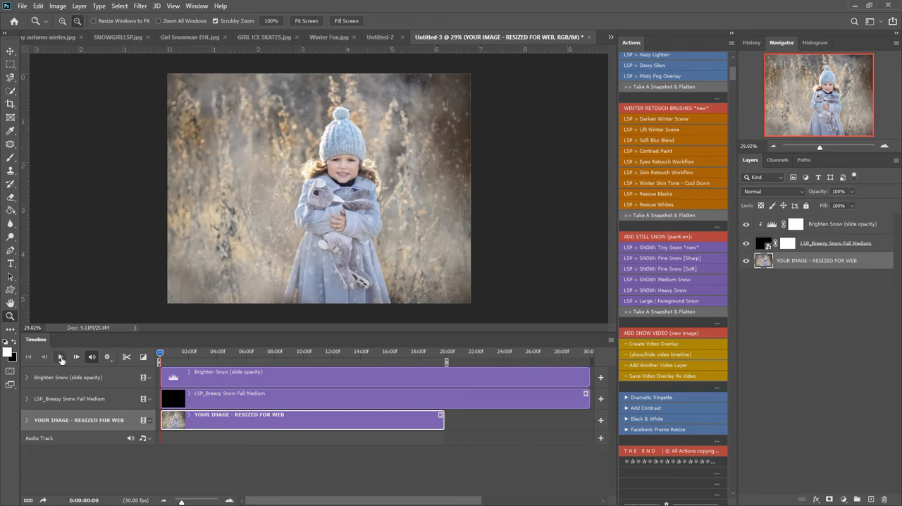
Start the Timeline preview of snow falling over the web-sized portrait
click(60, 357)
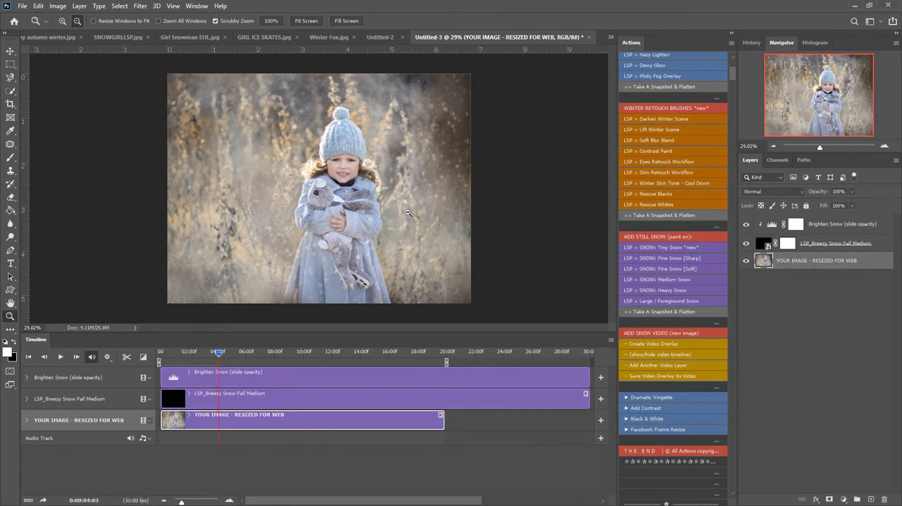
mouse_move(495, 236)
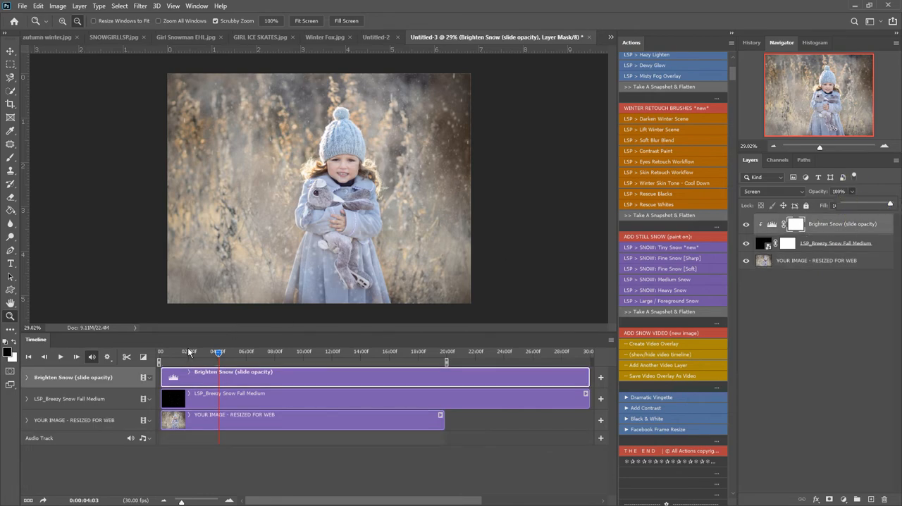
Resume the snow preview to about ten seconds, then select the snow layer's mask
click(60, 356)
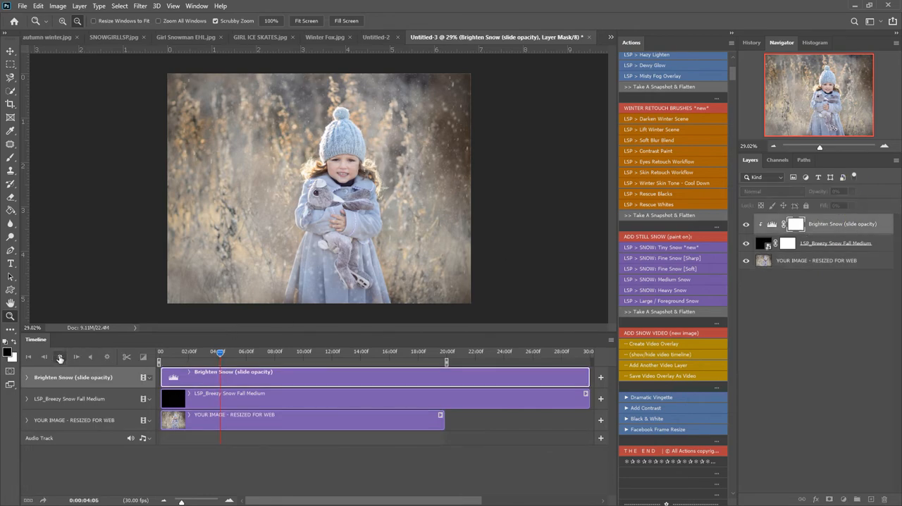
click(76, 355)
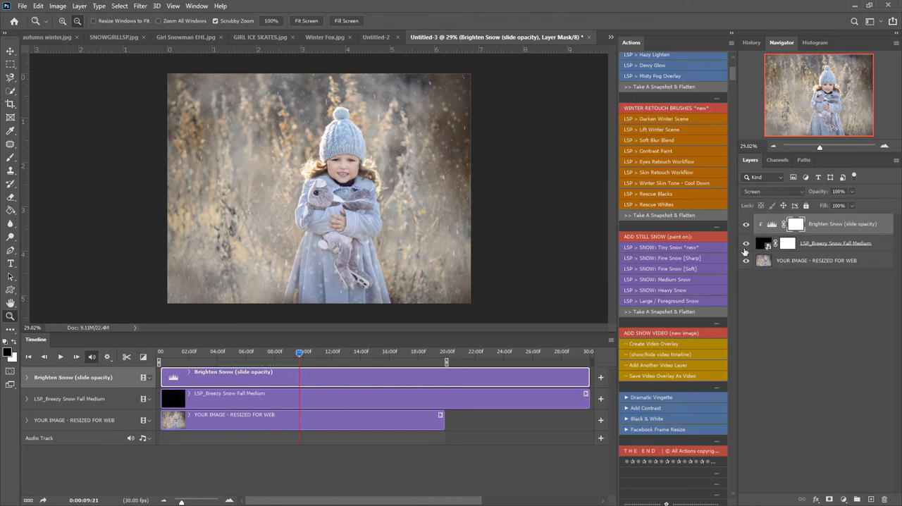
click(835, 243)
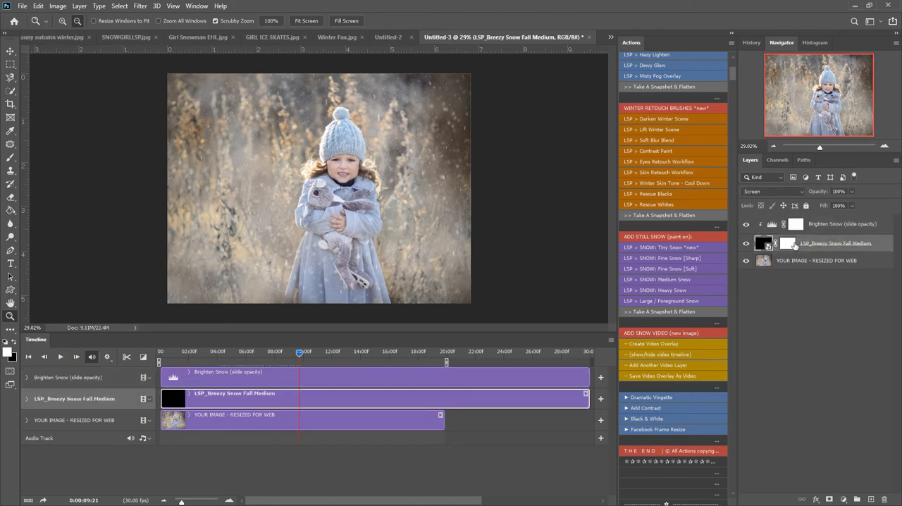
Paint black with the Brush tool on the snow mask over the girl's face
click(787, 243)
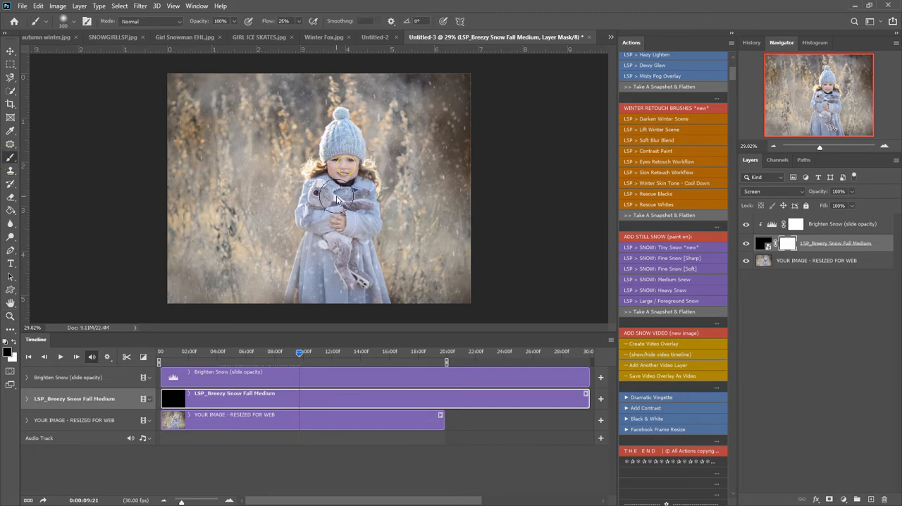
click(336, 197)
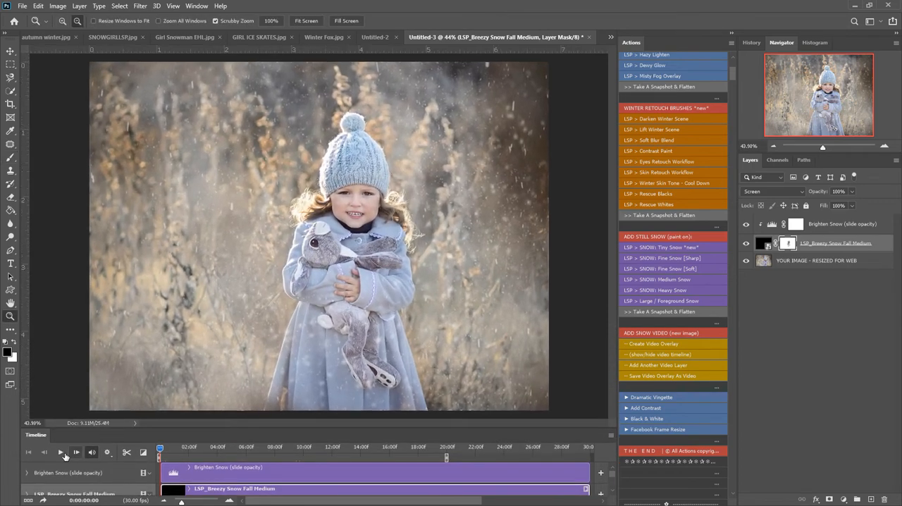
click(60, 452)
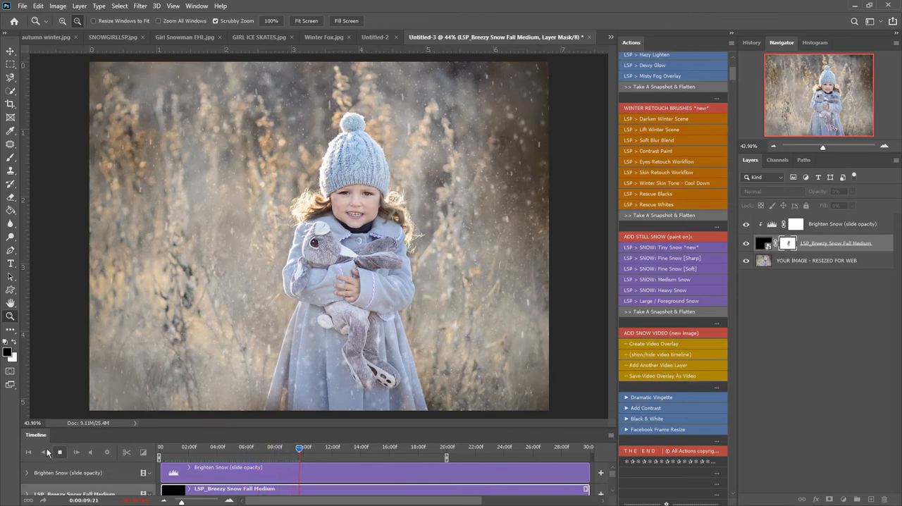
click(60, 452)
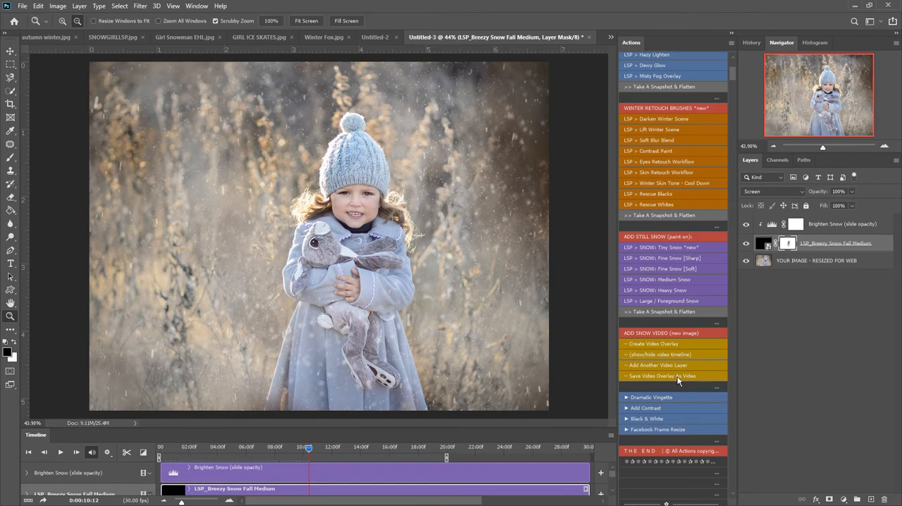
click(661, 376)
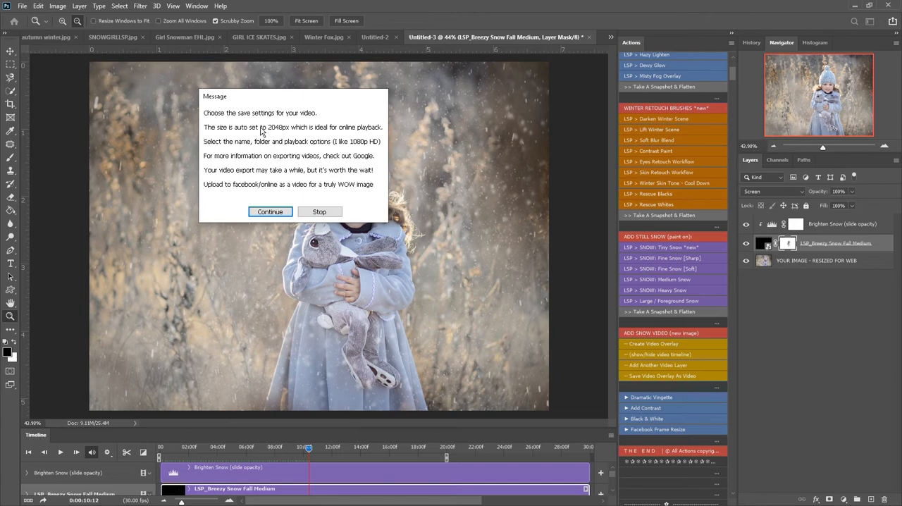
mouse_move(287, 144)
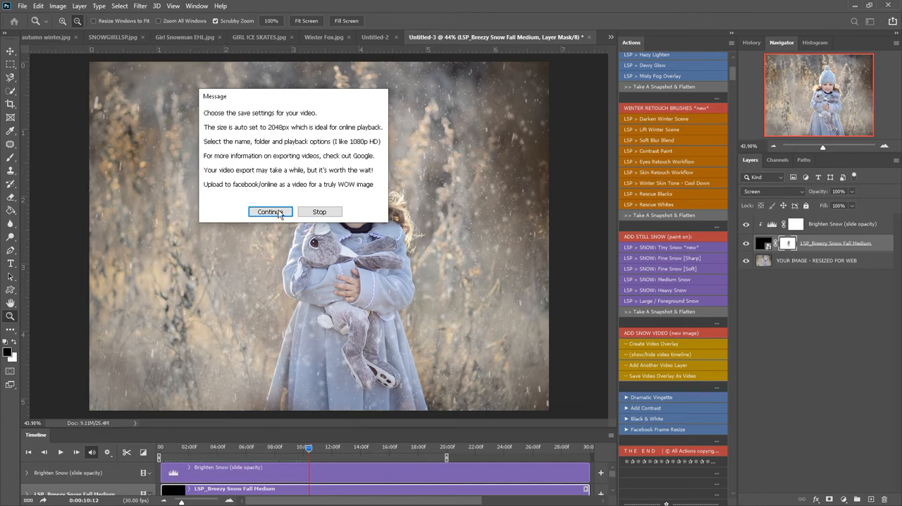
Accept the Save Video Overlay As Video message to reach Render Video settings
click(270, 212)
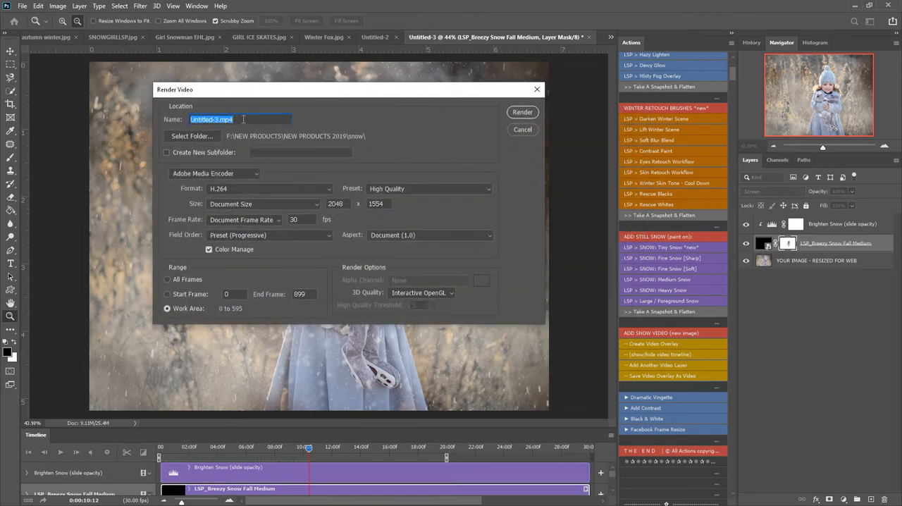
Name the rendered video 'SNOW VIDEO CLIENT NAME'
text(SNOW VIDEO)
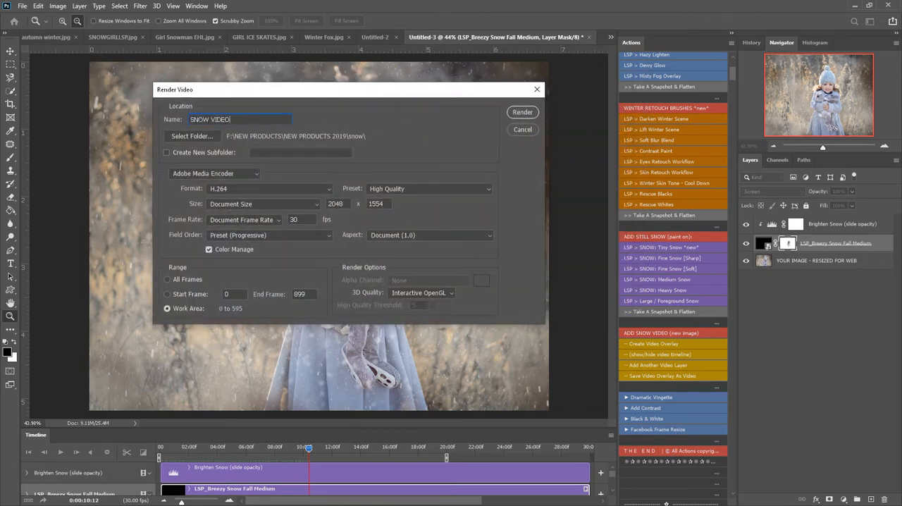
text(CLIENT)
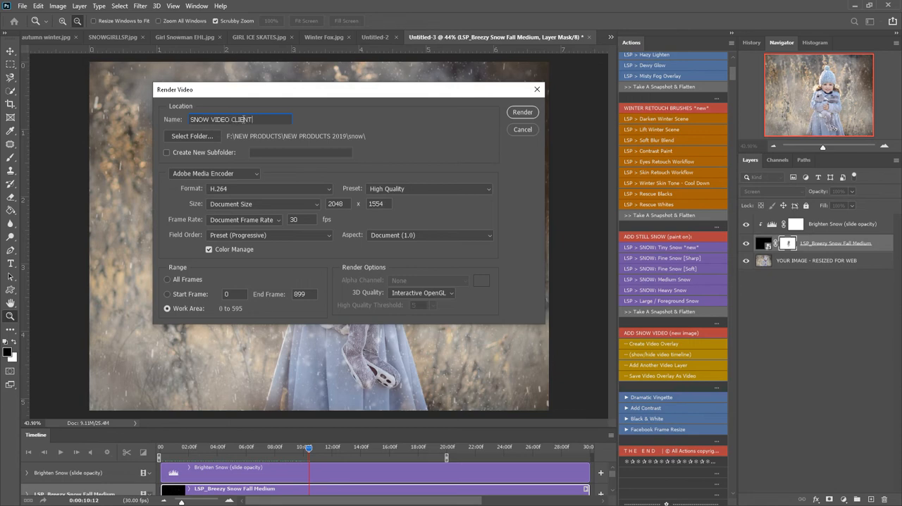
text(NAME)
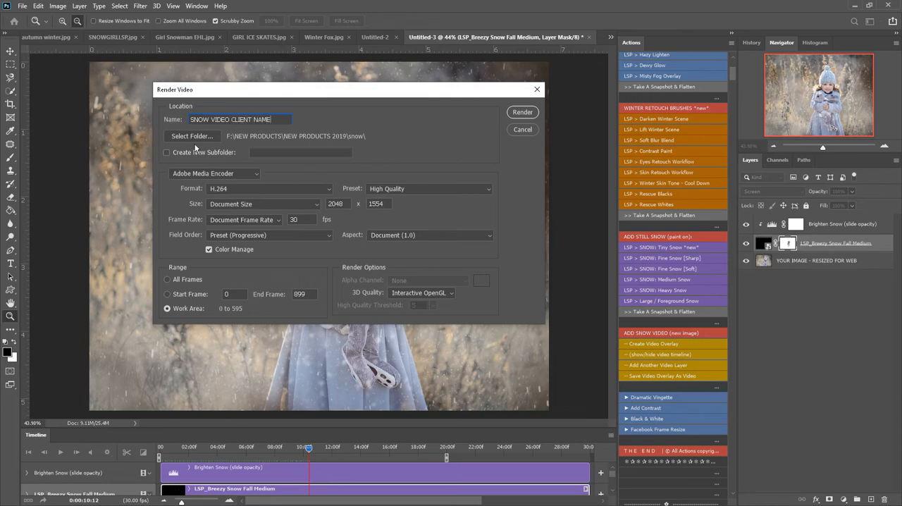
mouse_move(340, 142)
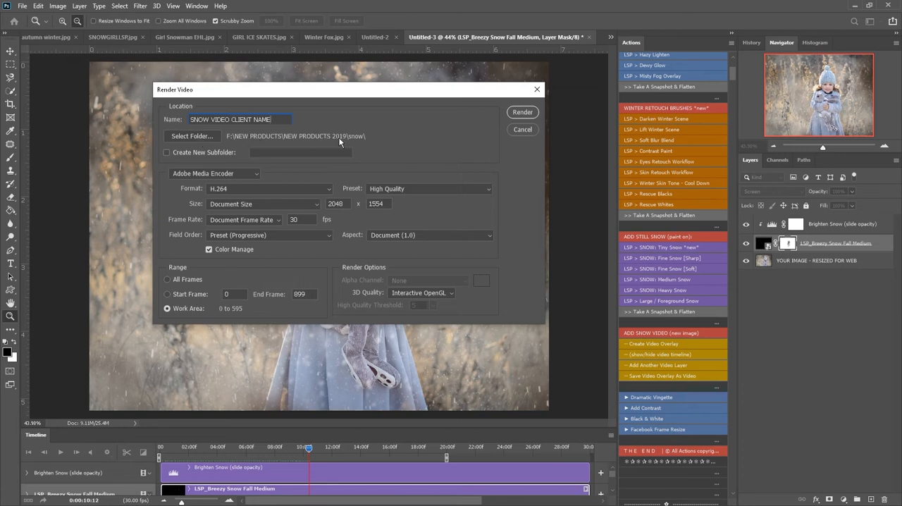
mouse_move(238, 177)
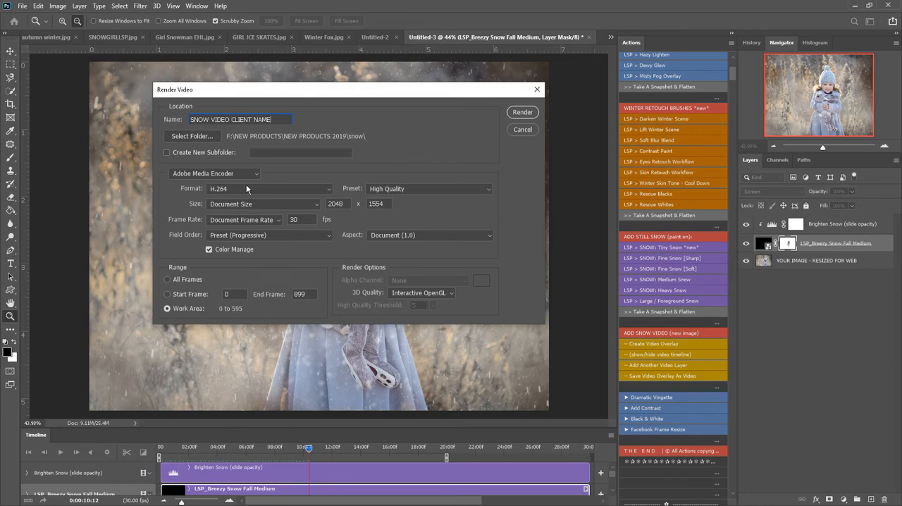
mouse_move(217, 207)
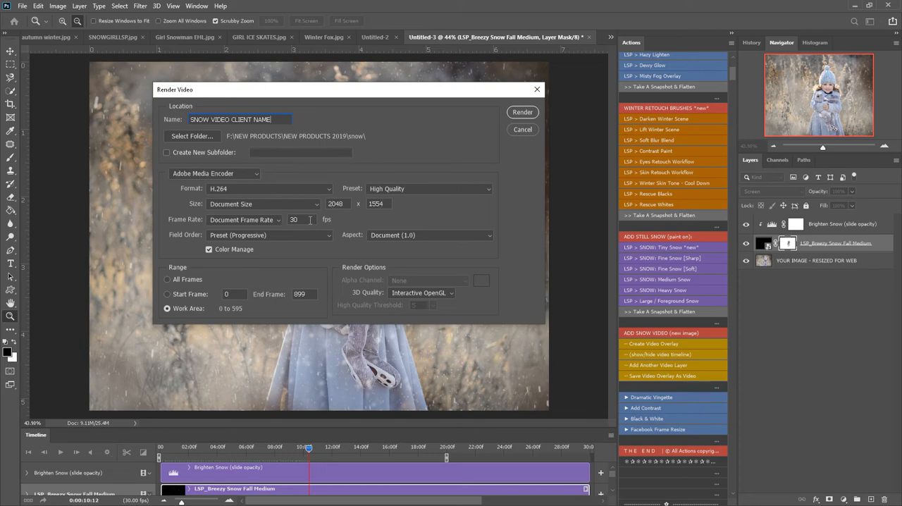
mouse_move(289, 238)
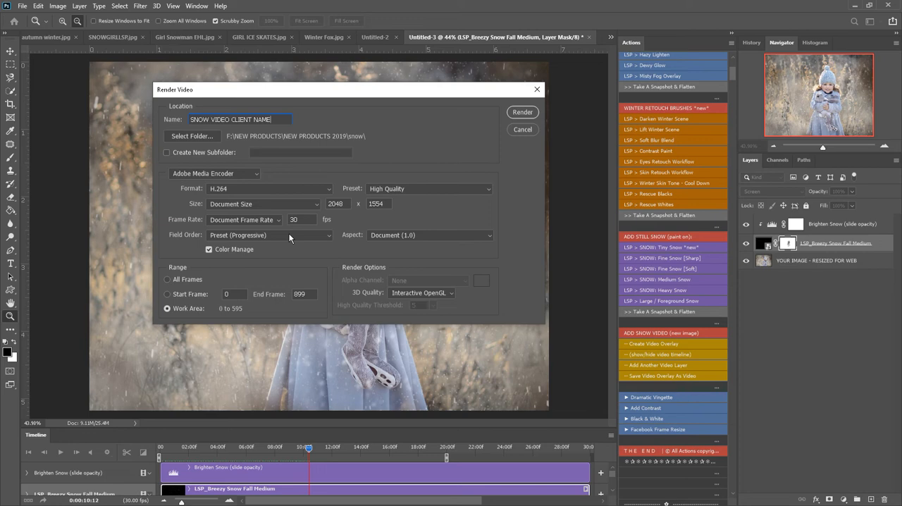
mouse_move(373, 238)
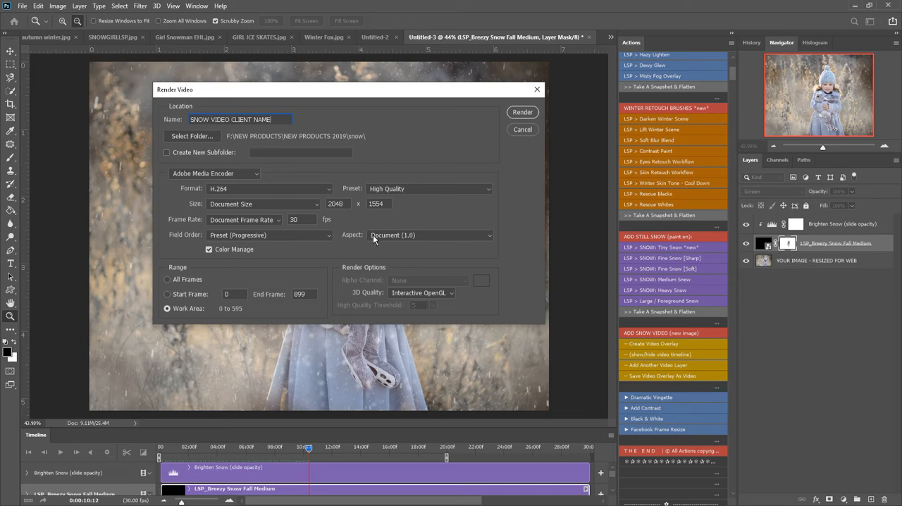
mouse_move(183, 272)
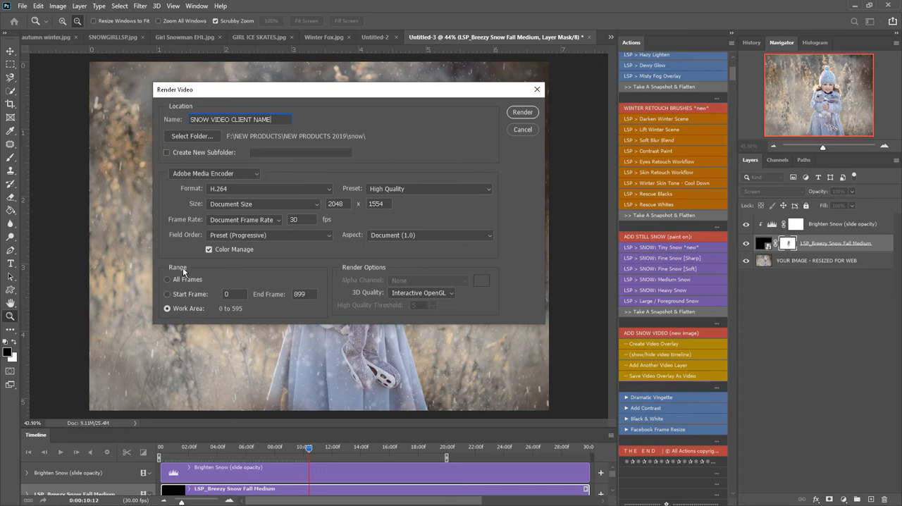
mouse_move(414, 454)
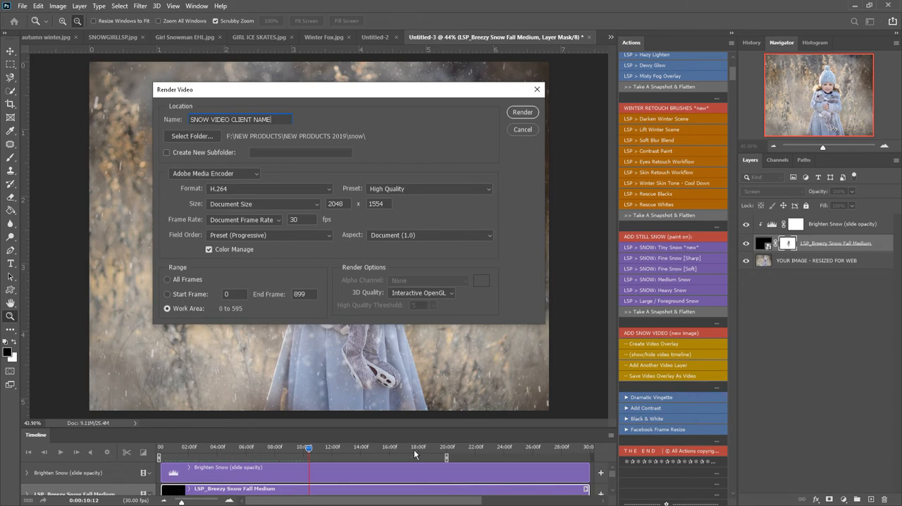
mouse_move(447, 456)
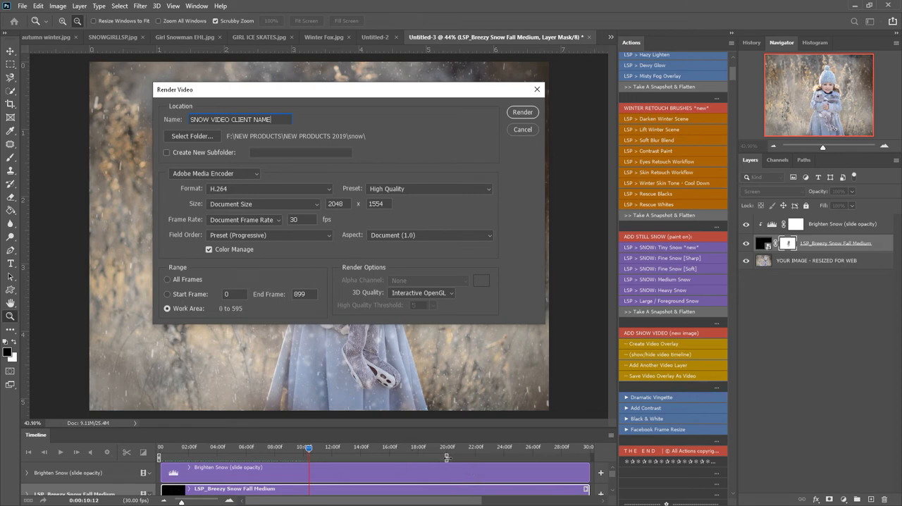
mouse_move(404, 278)
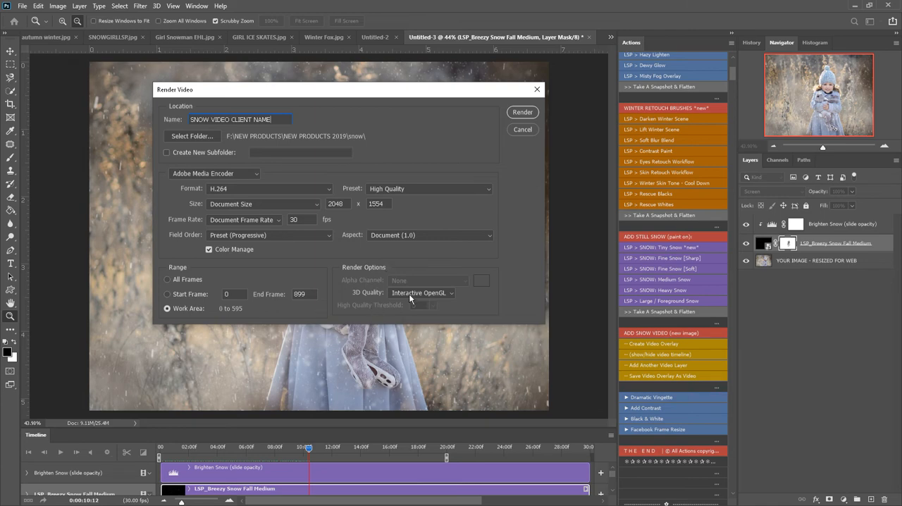
mouse_move(527, 120)
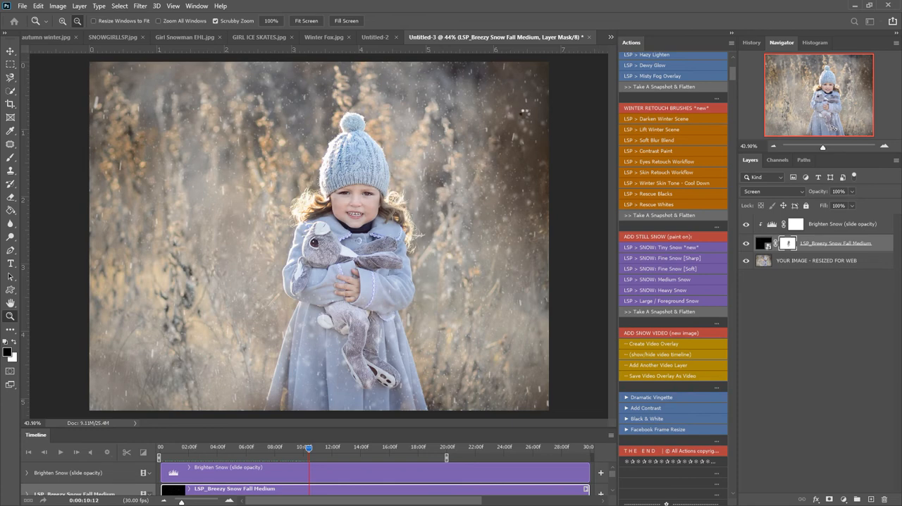
click(91, 451)
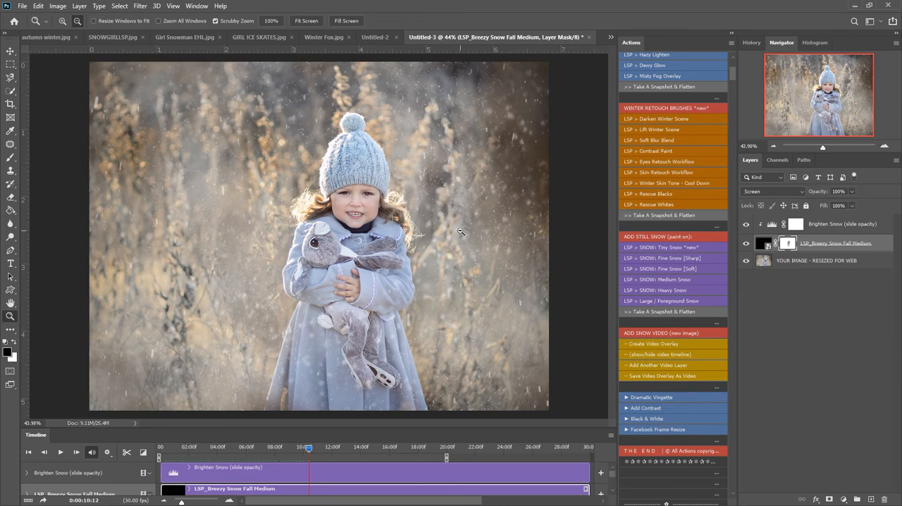
mouse_move(356, 269)
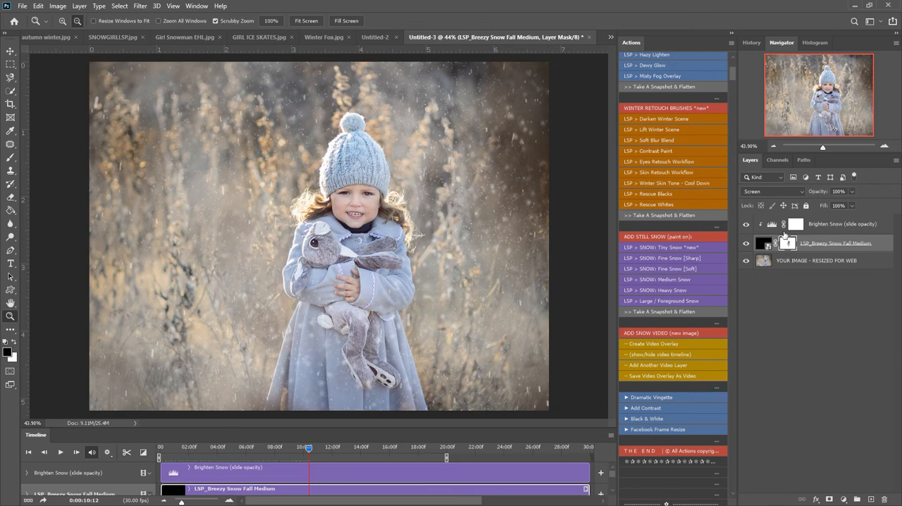
click(787, 243)
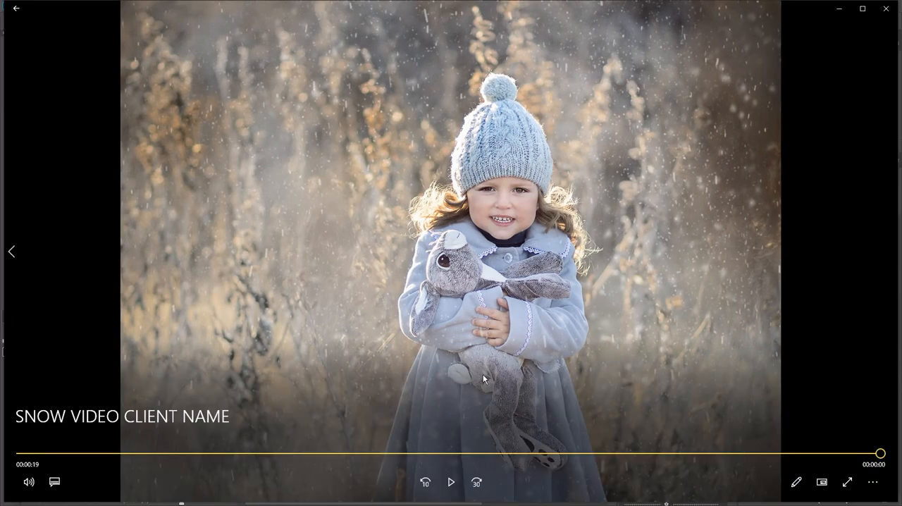
Replay the rendered SNOW VIDEO CLIENT NAME clip from the start in Movies & TV
click(450, 481)
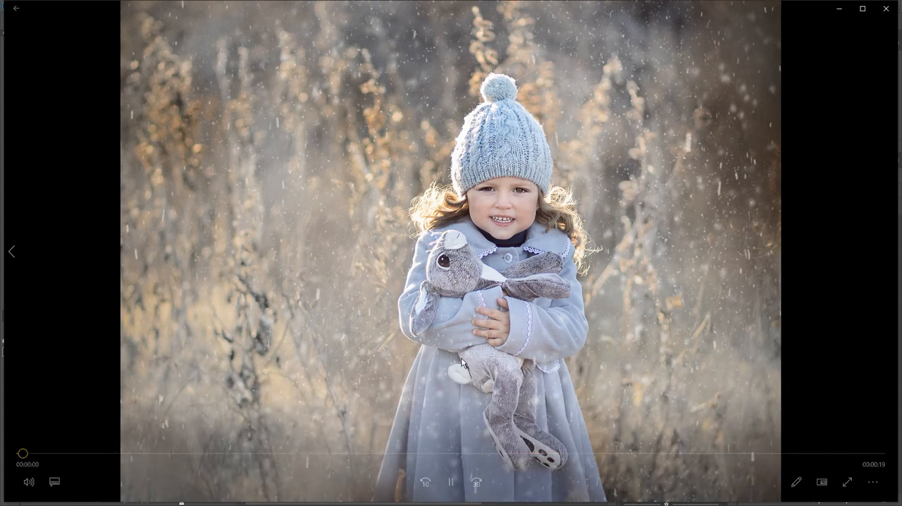
click(450, 481)
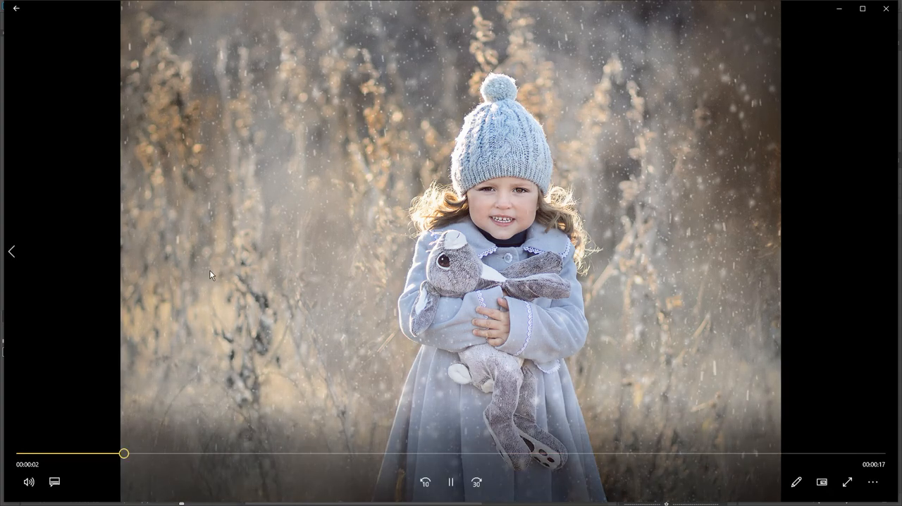